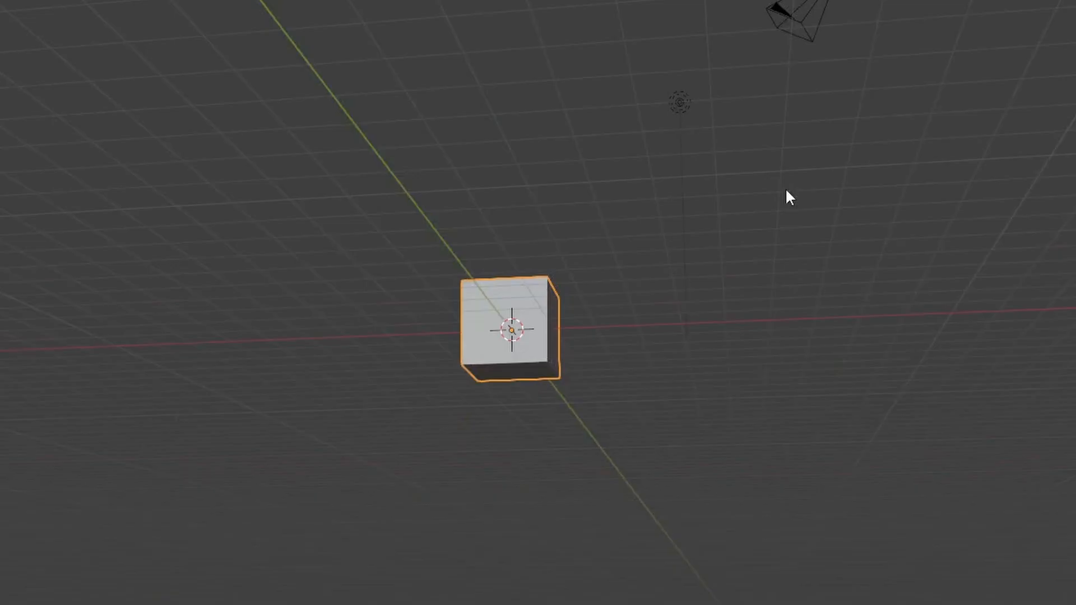
- Save the default cube scene as the file for the phone project
{"action": "type", "text": "i"}
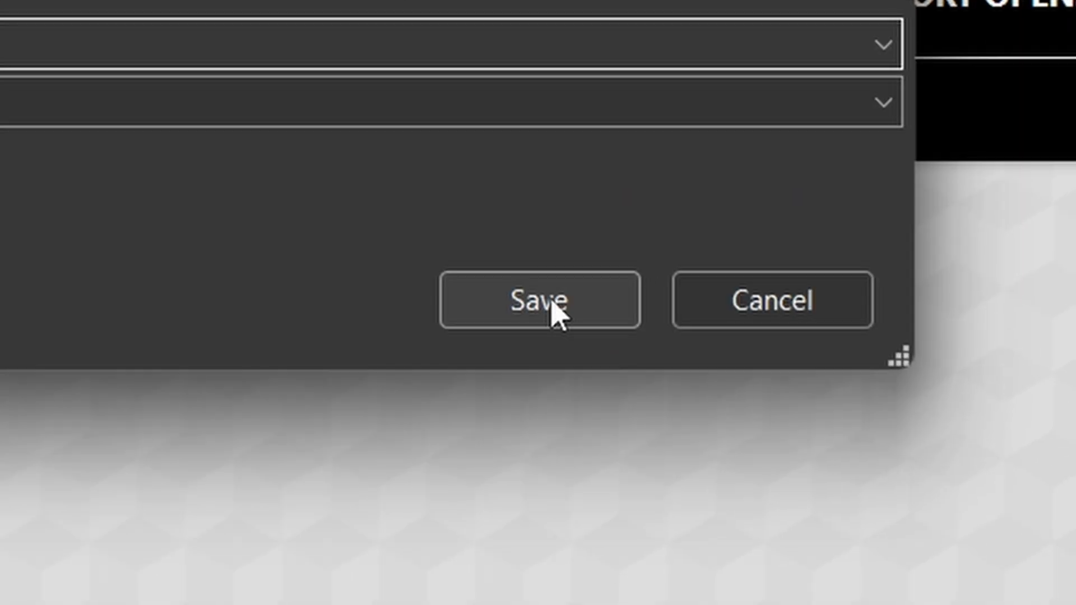
{"action": "left_click", "coordinate": [540, 301]}
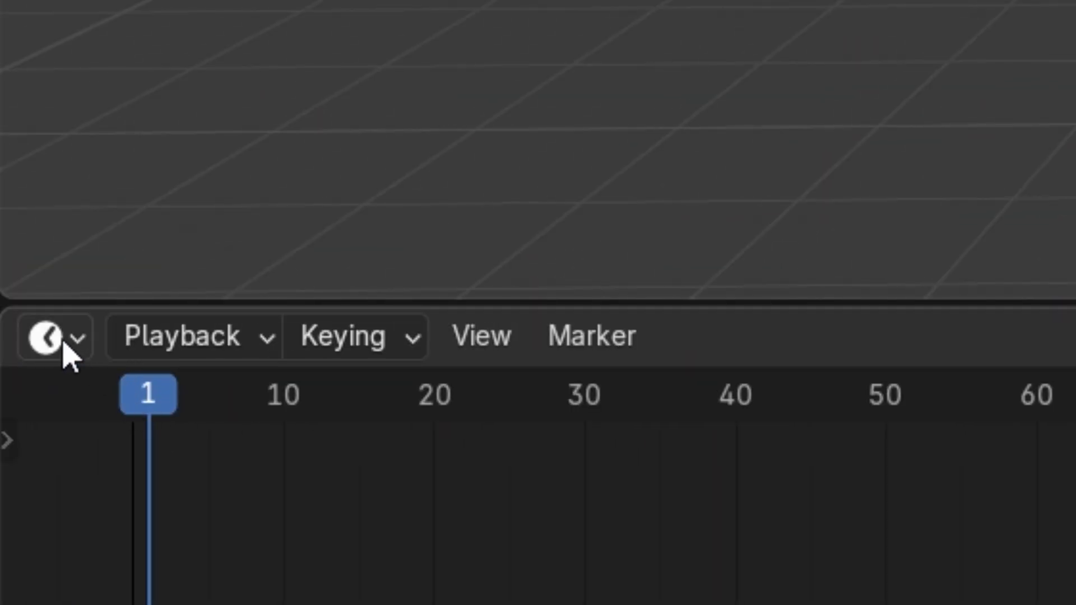
- Load the grassy-field HDRI from the recent Phones folder as the World environment
{"action": "left_click", "coordinate": [47, 337]}
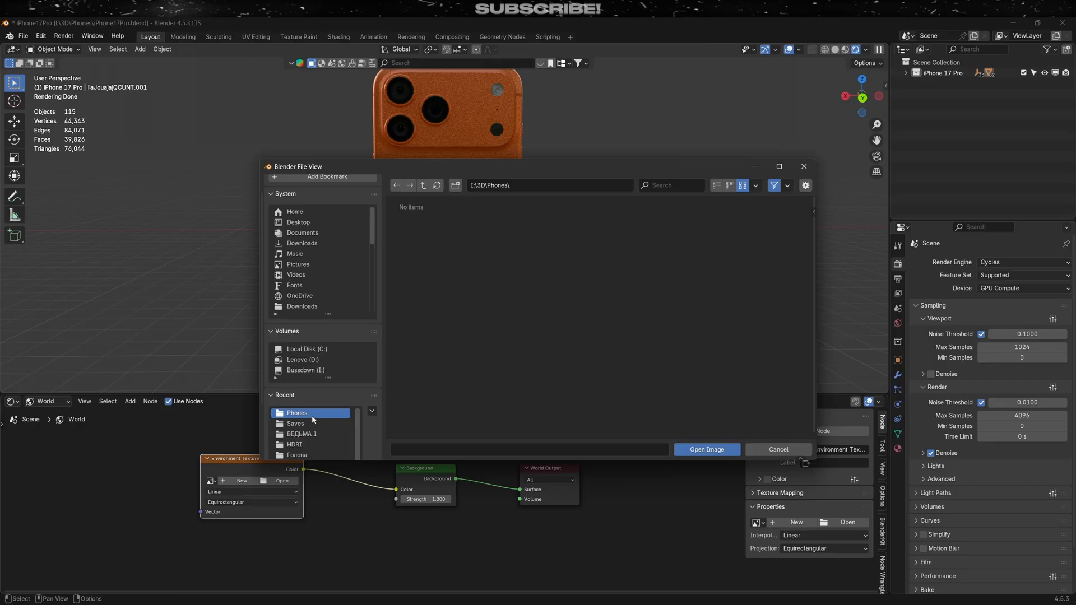
{"action": "left_click", "coordinate": [705, 450]}
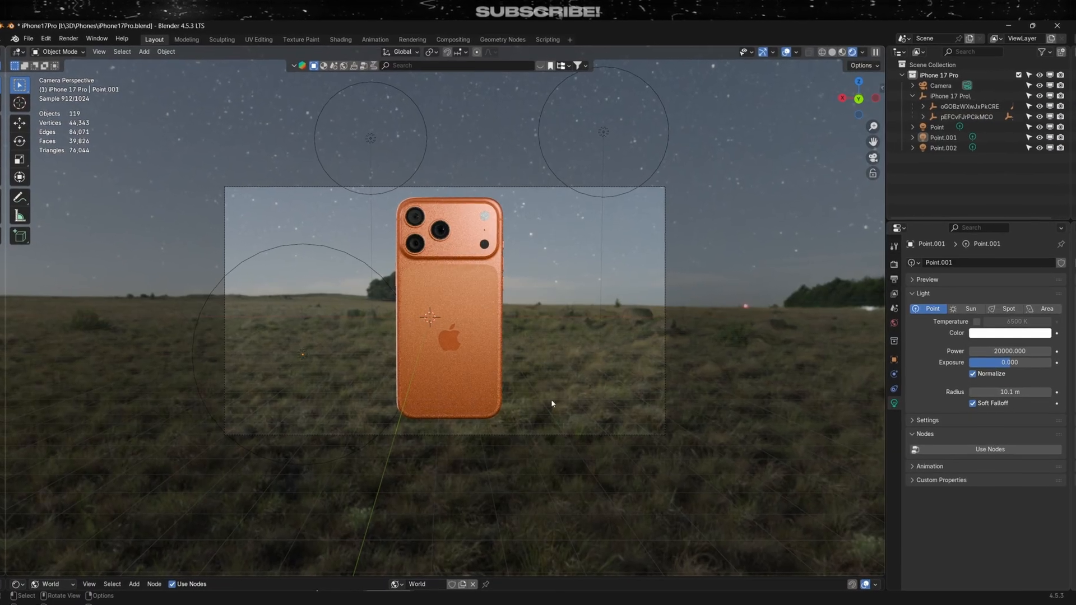
{"action": "left_click", "coordinate": [67, 38]}
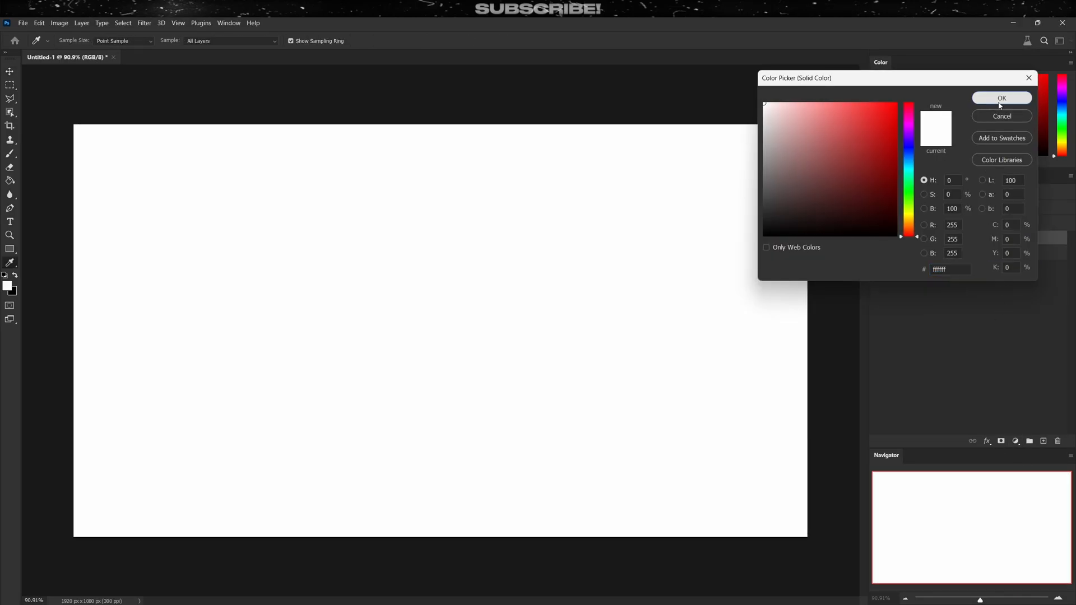
- Add a Solid Color fill behind the iPhone render and recolour it from white to yellow
{"action": "left_click", "coordinate": [1001, 98]}
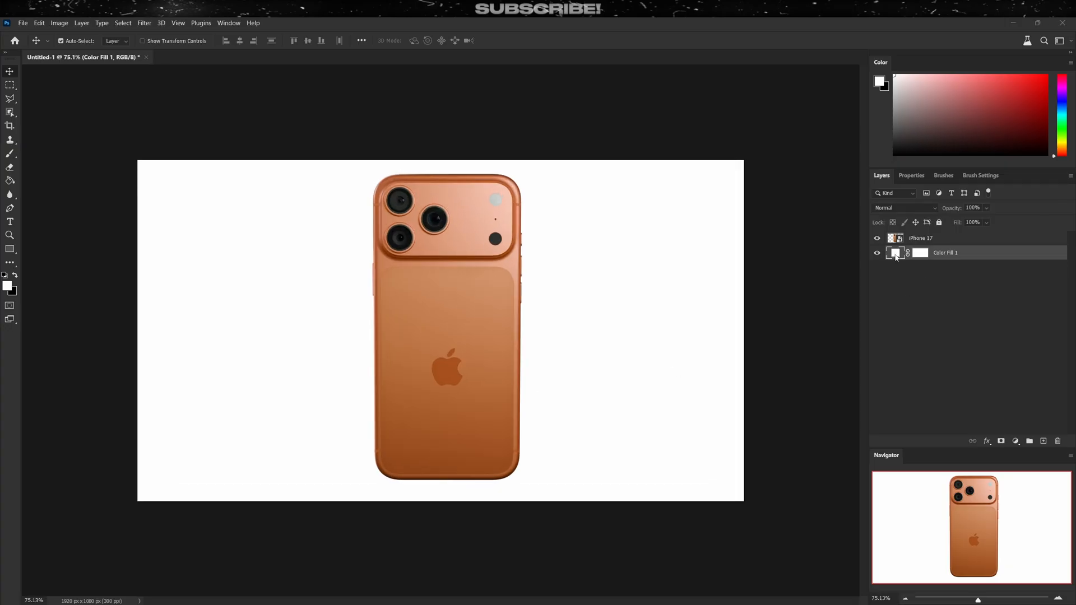
{"action": "double_click", "coordinate": [896, 253]}
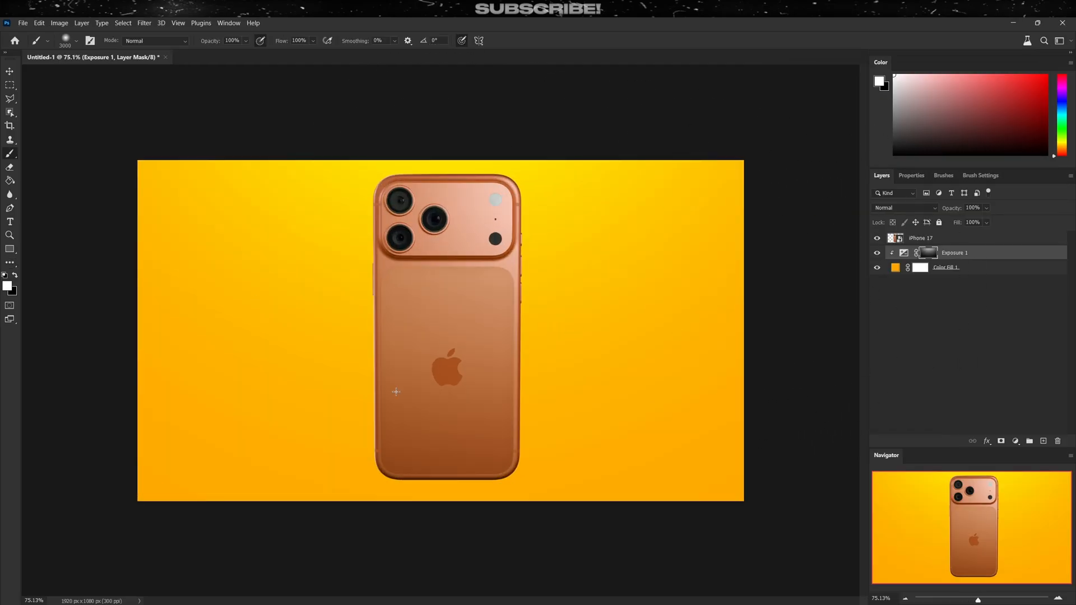
{"action": "left_click", "coordinate": [144, 22]}
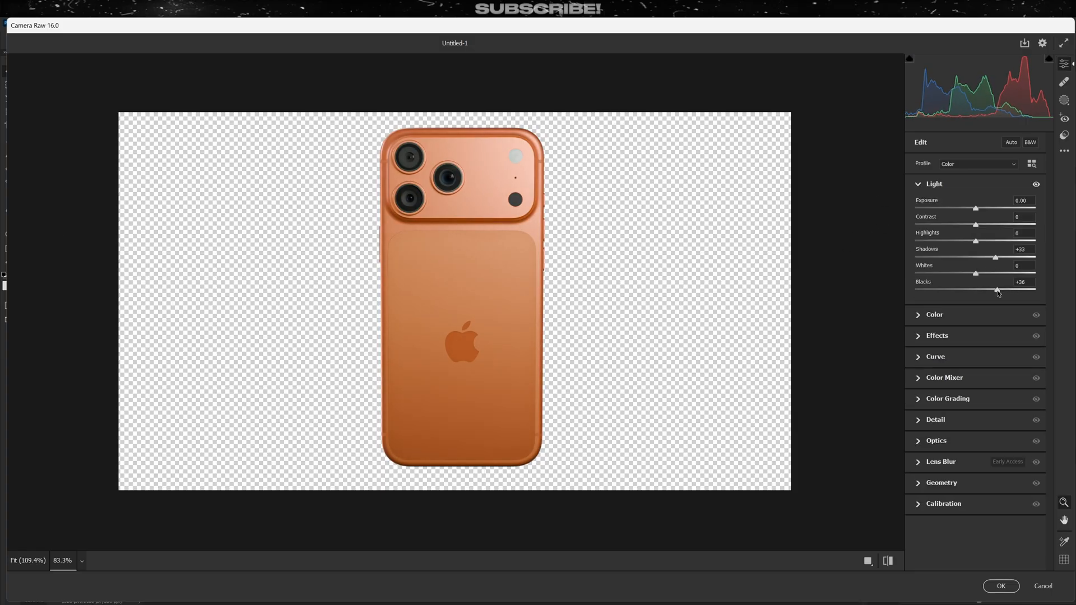
- Raise blacks and sharpening on the phone in Camera Raw, then curve-adjust the light-ray layer
{"action": "left_click", "coordinate": [935, 309]}
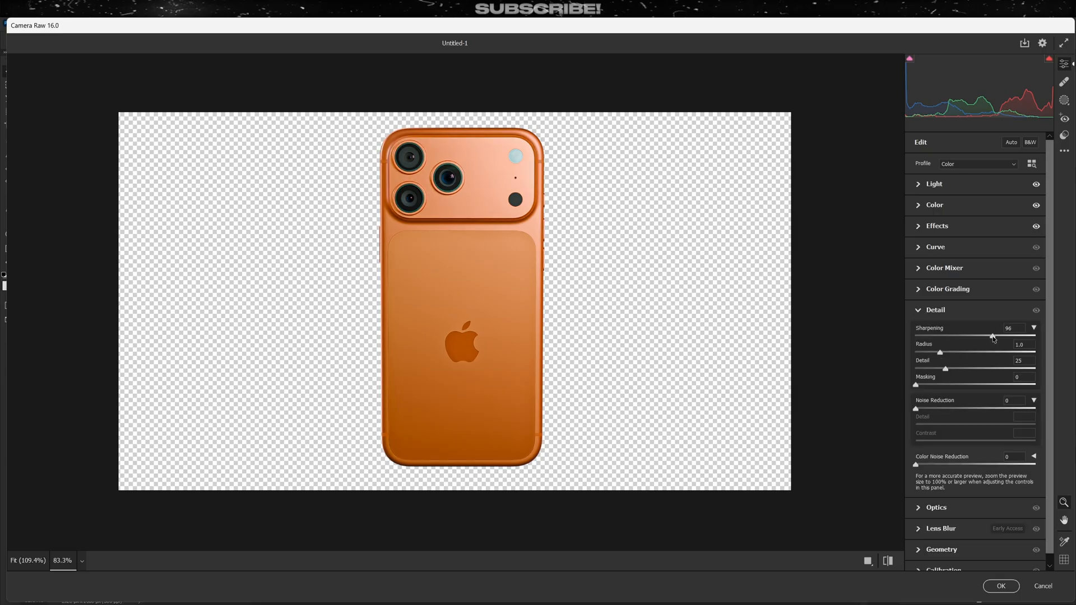
{"action": "left_click", "coordinate": [1000, 586]}
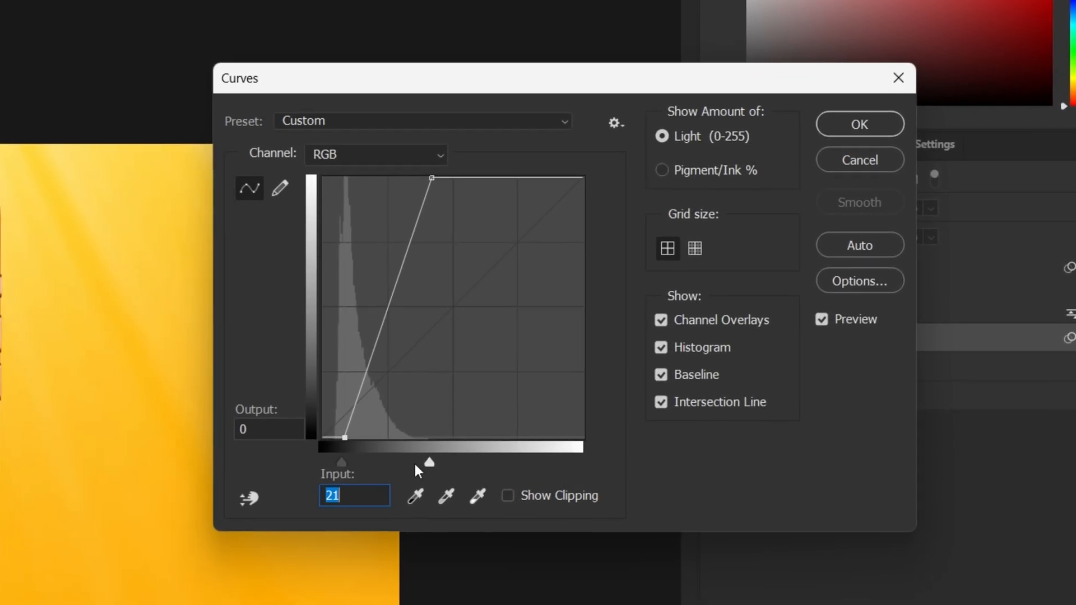
{"action": "left_click", "coordinate": [859, 125]}
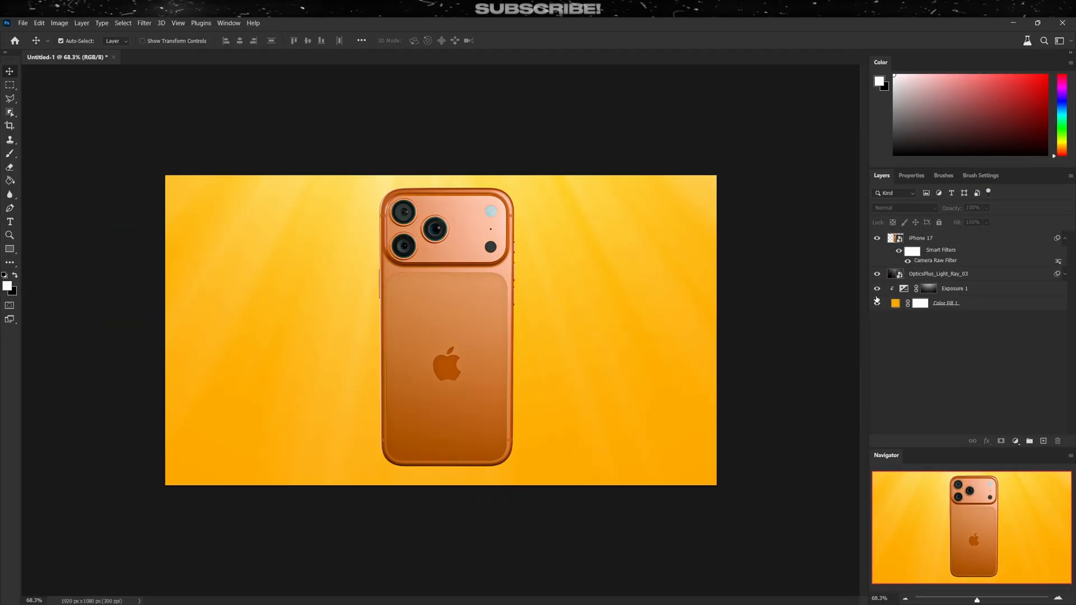
{"action": "double_click", "coordinate": [895, 303]}
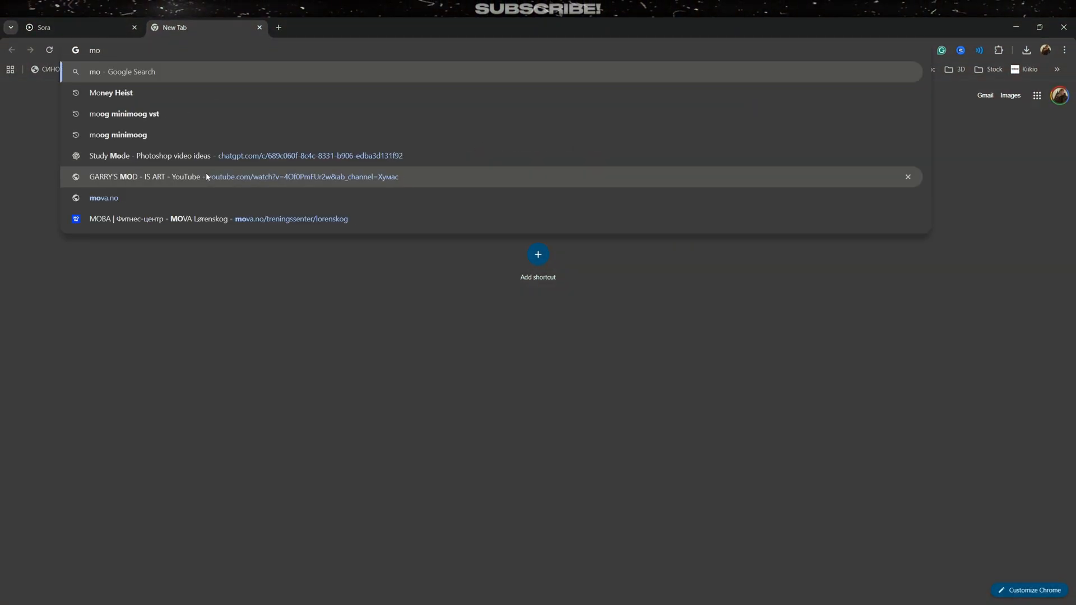
- Upload the Monster Energy can photo with a studio-lit poster prompt and submit it for generation
{"action": "type", "text": "monster energy"}
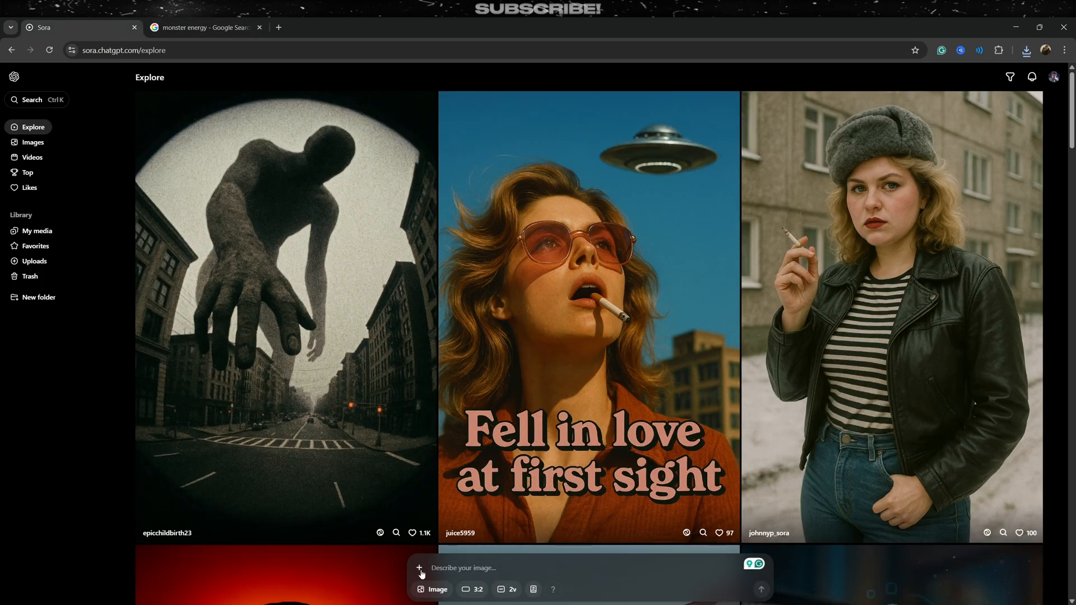
{"action": "left_click", "coordinate": [420, 571]}
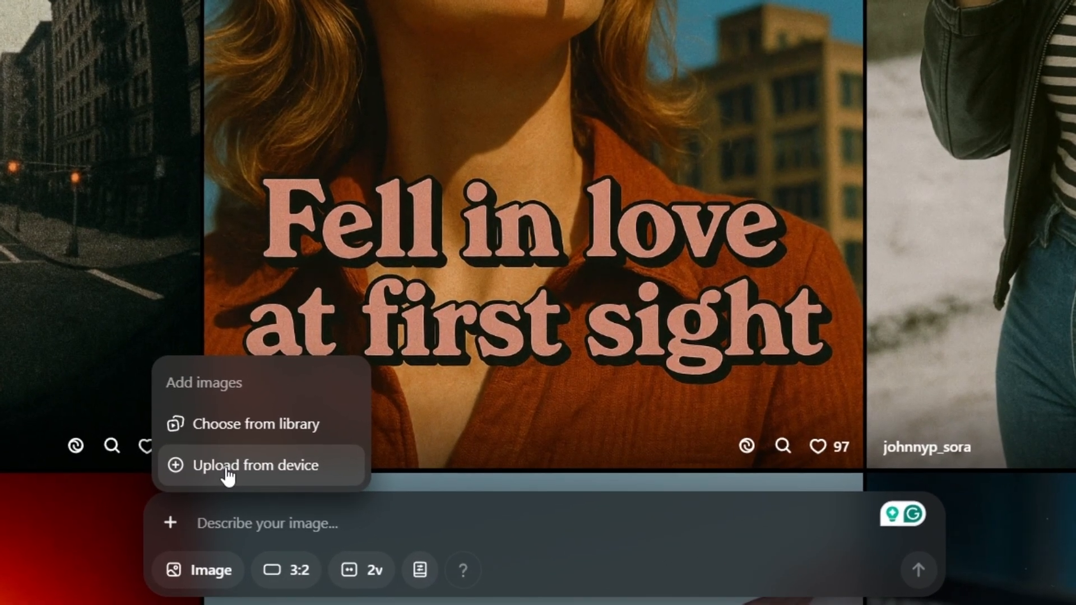
{"action": "left_click", "coordinate": [255, 465]}
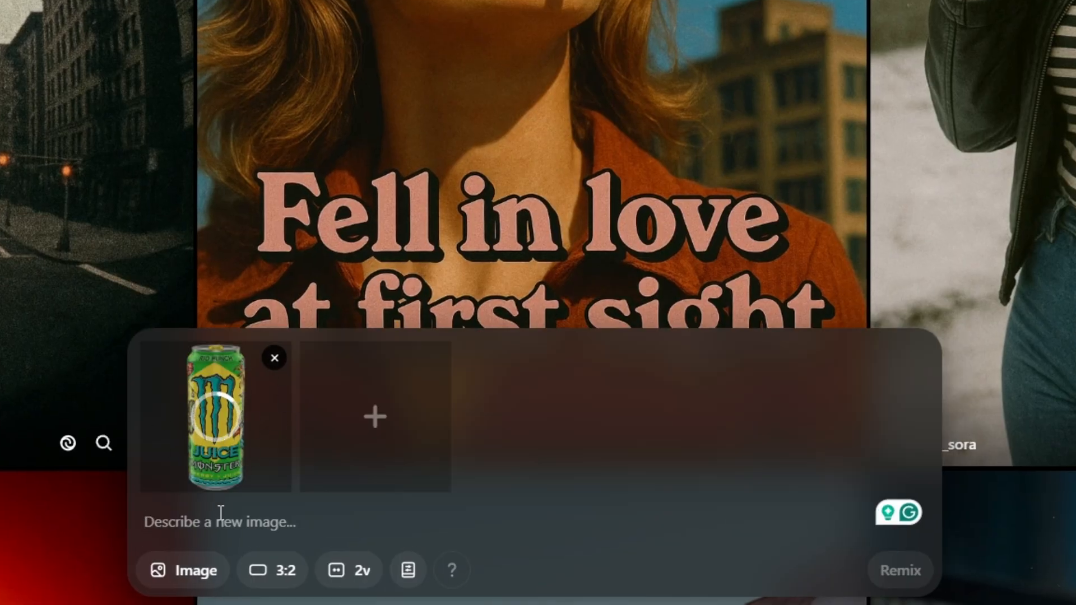
{"action": "left_click", "coordinate": [271, 570]}
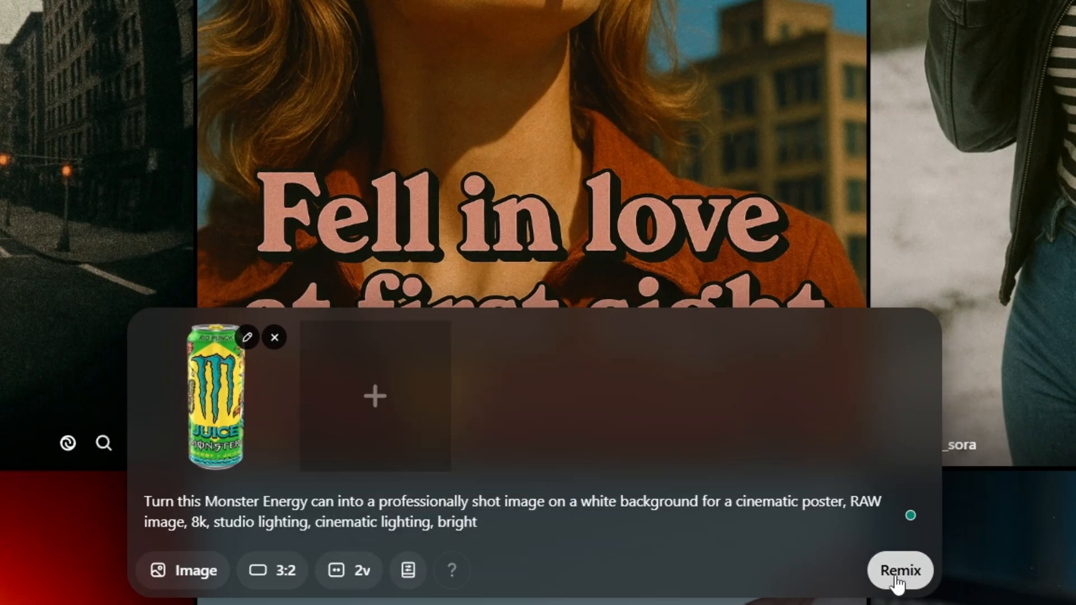
{"action": "left_click", "coordinate": [900, 570]}
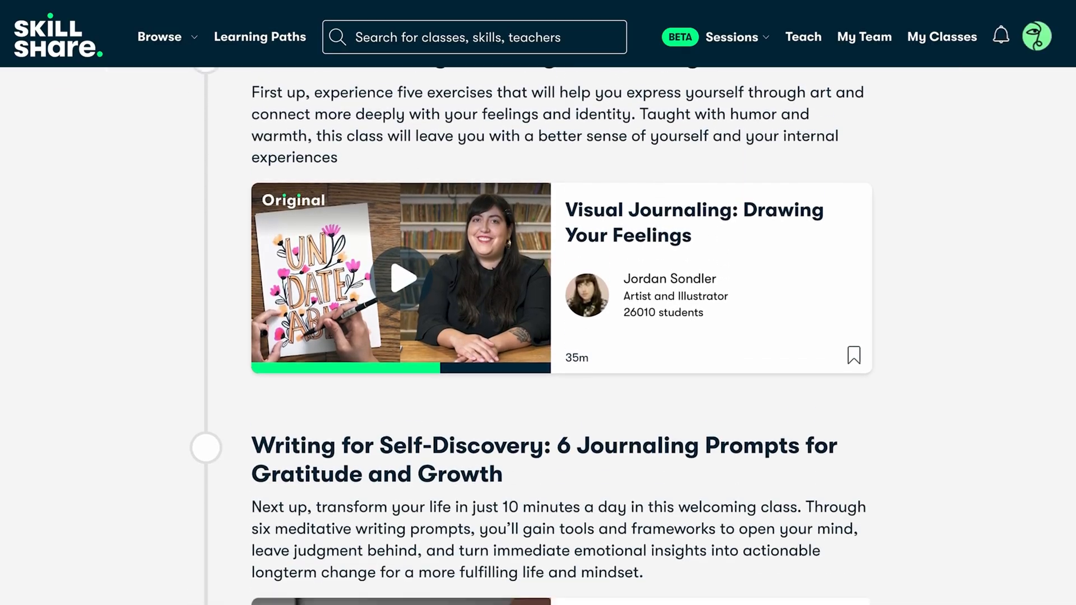
- Scroll the Skillshare learning path to the journaling class listings
{"action": "scroll", "scroll_direction": "down", "scroll_amount": 3}
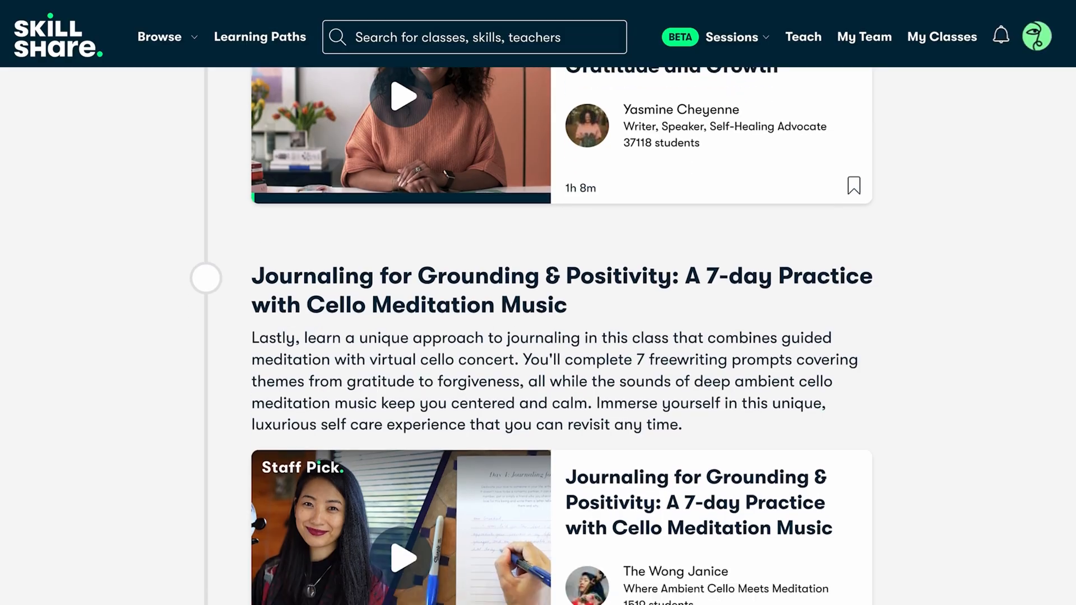